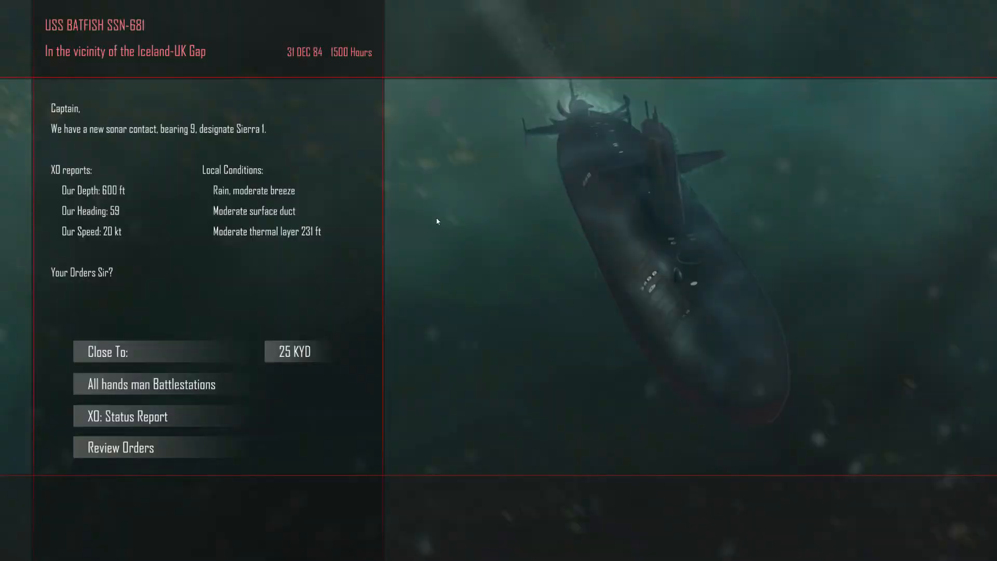
mouse_move(346, 198)
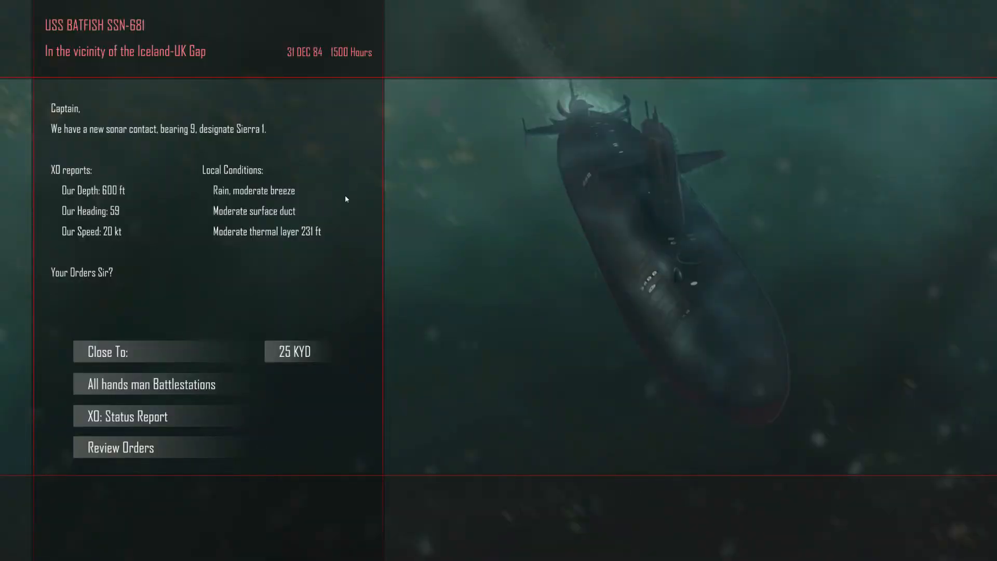
mouse_move(150, 384)
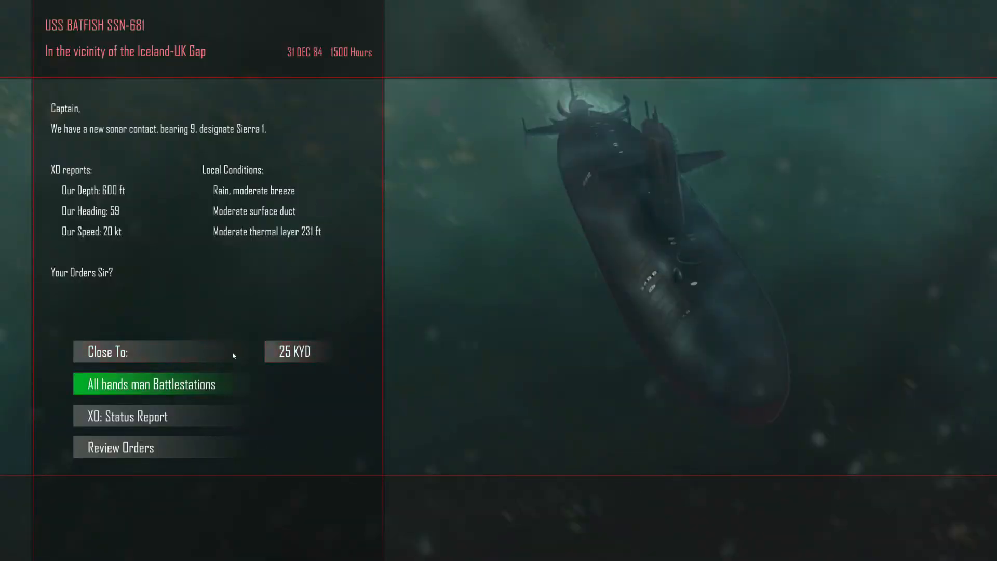
Order all hands to battlestations to engage sonar contact Sierra 1.
click(150, 384)
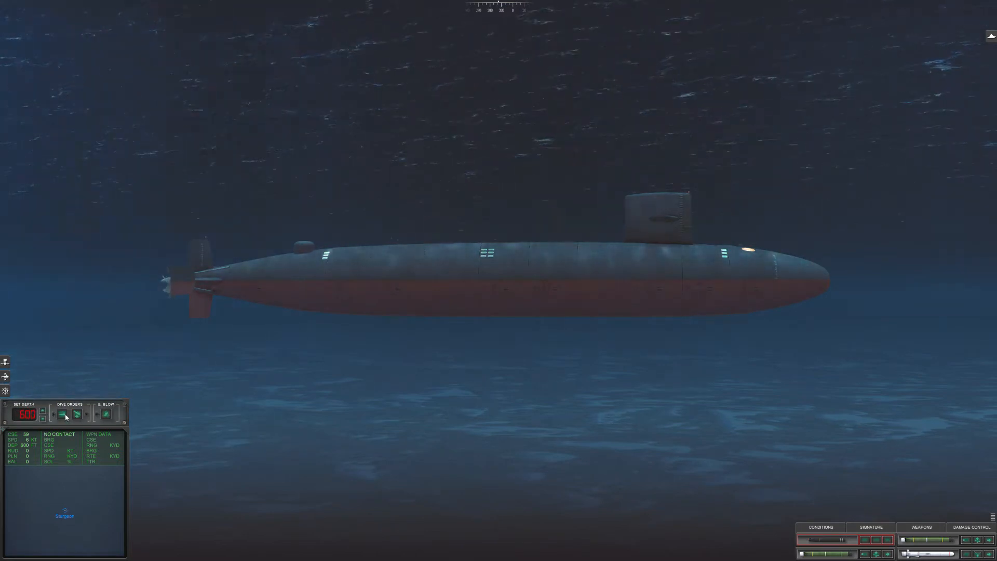
Slow Batfish to 5 knots and order a climb to 250 ft.
click(63, 416)
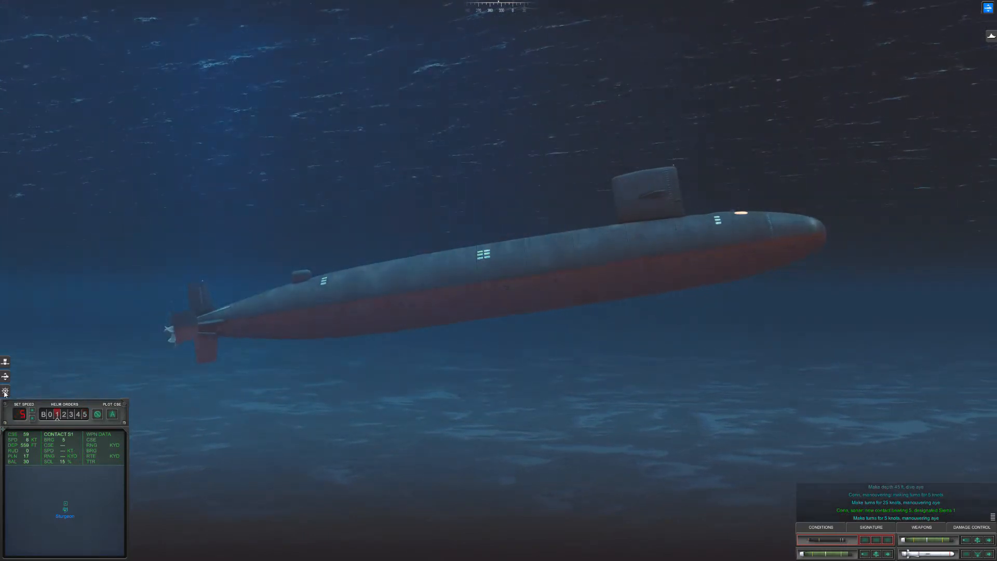
click(5, 376)
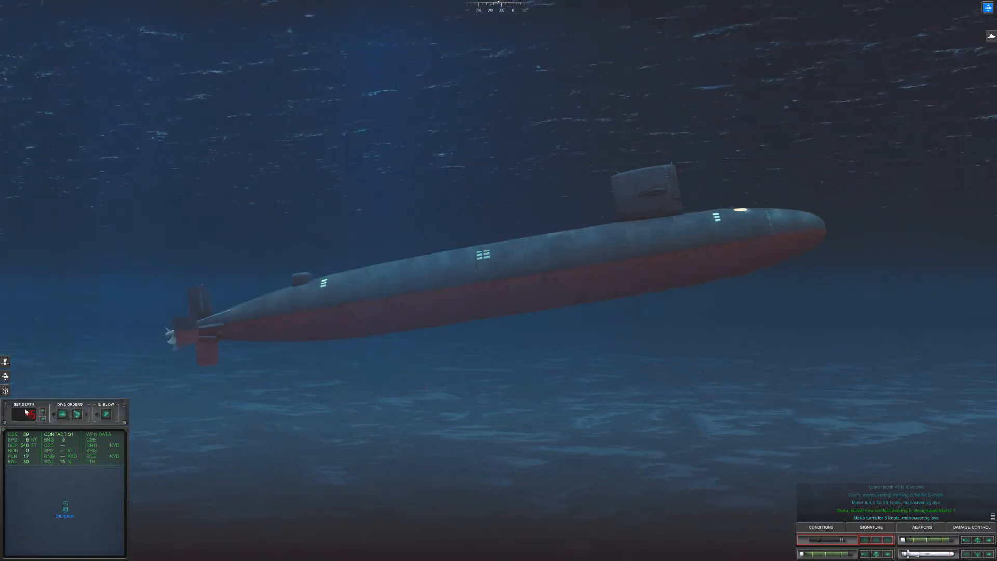
click(27, 415)
text(250)
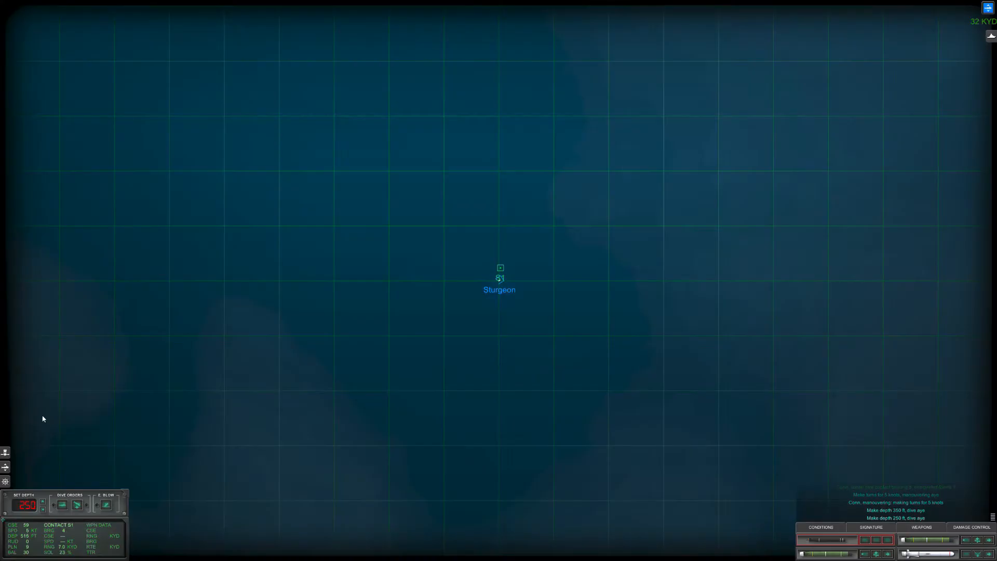
mouse_move(502, 270)
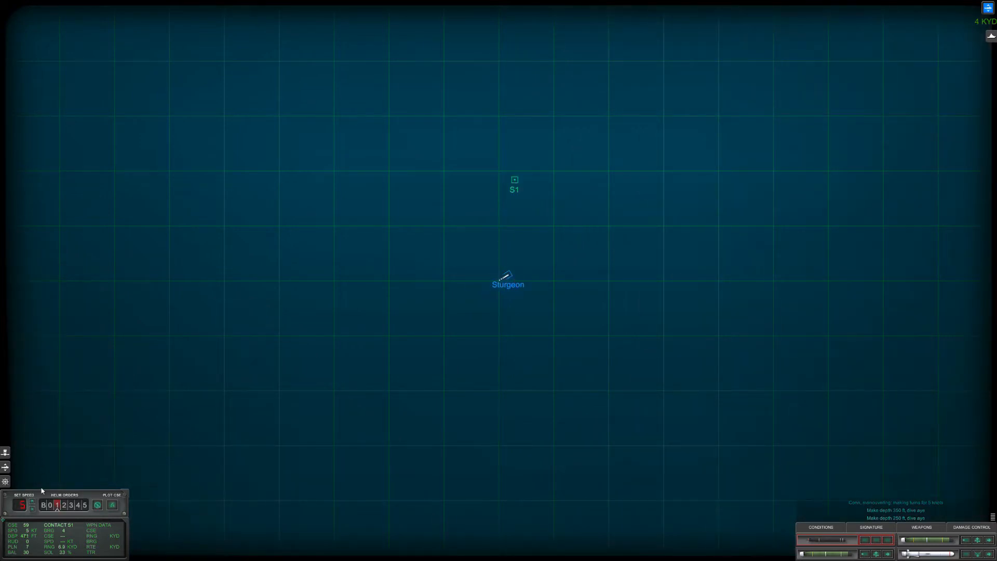
Plot a northward course of roughly 005 toward contact S1.
click(508, 214)
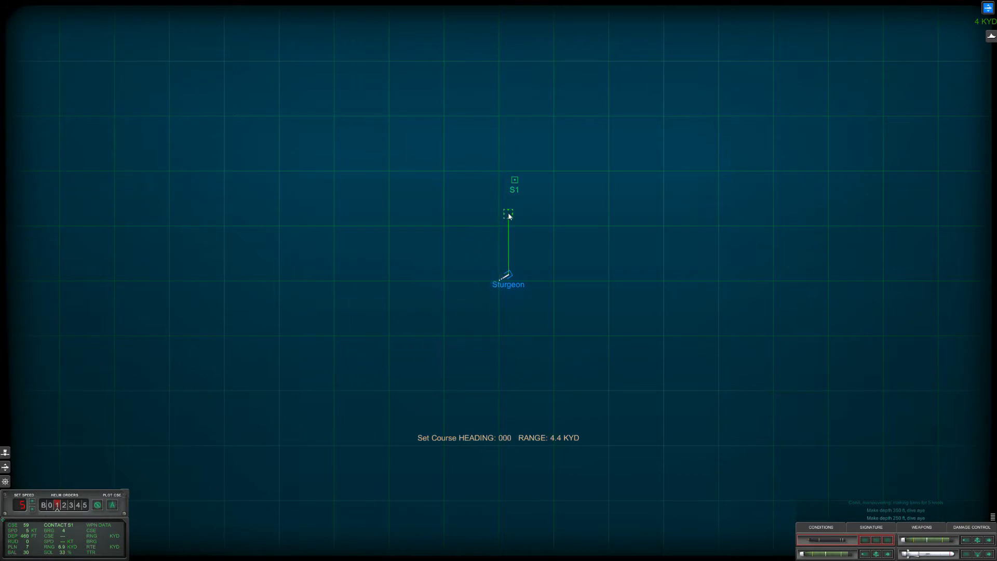
click(508, 213)
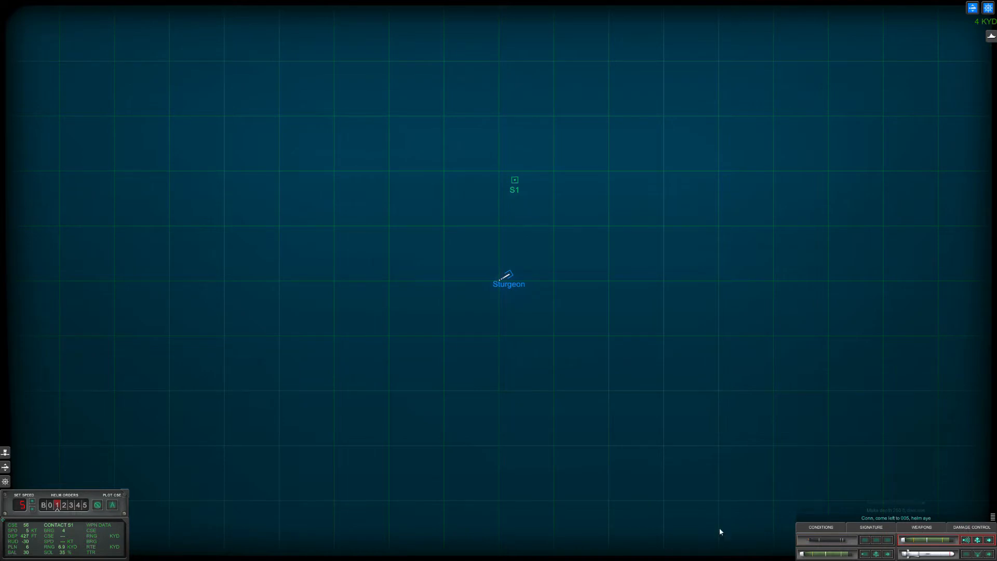
mouse_move(20, 430)
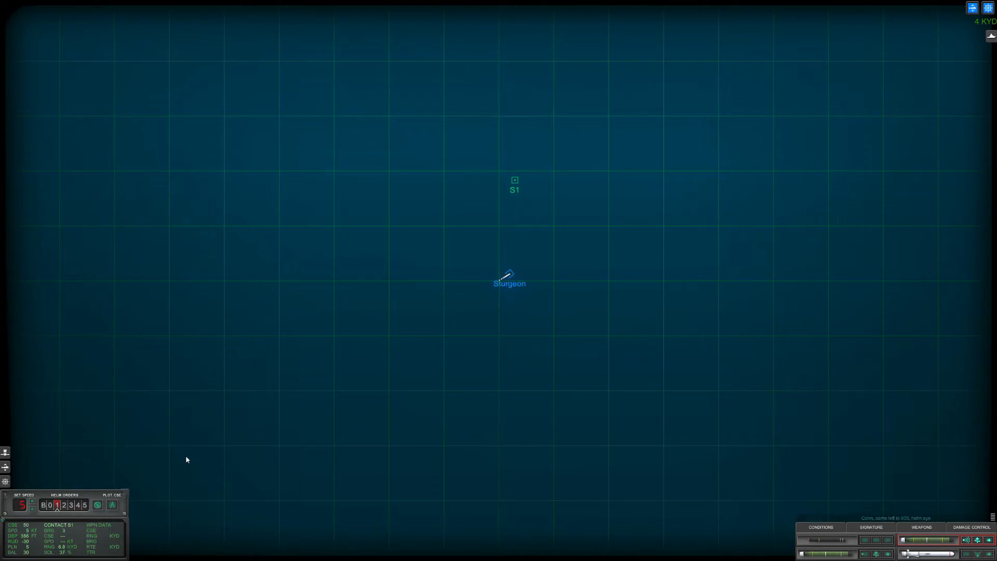
click(514, 234)
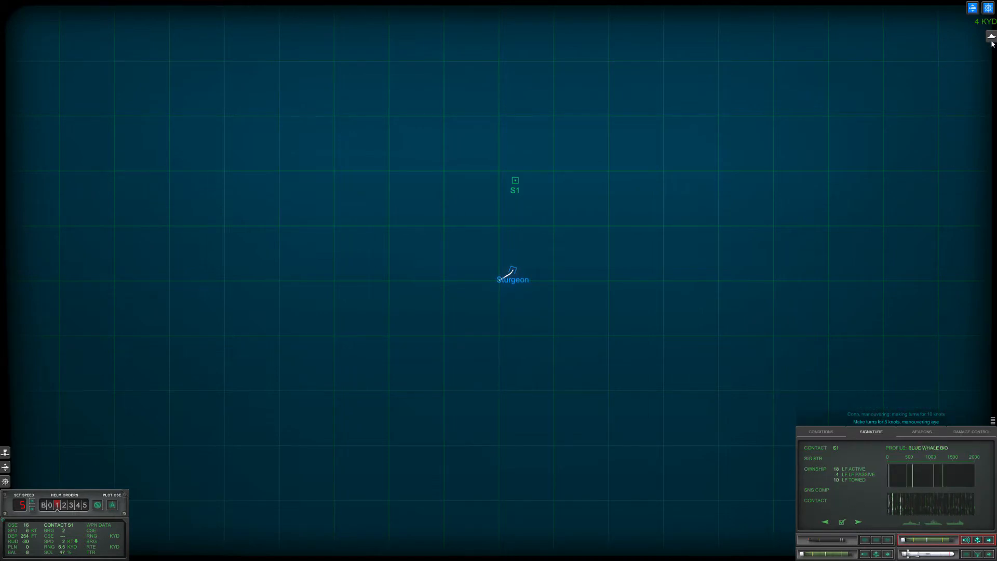
Step through Delta IV, Charlie I, Juliet and November profiles against Sierra 1's signature.
click(857, 522)
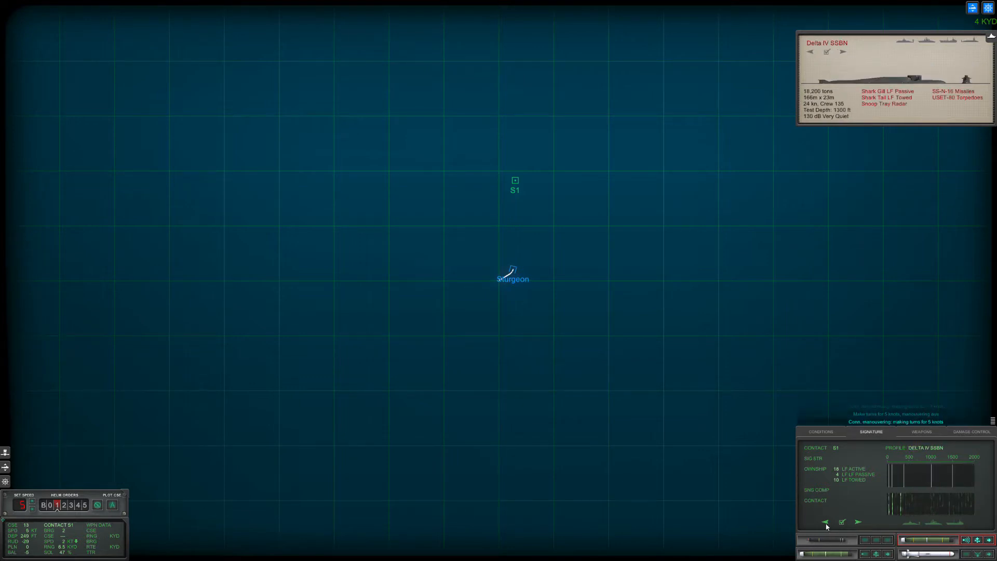
click(857, 523)
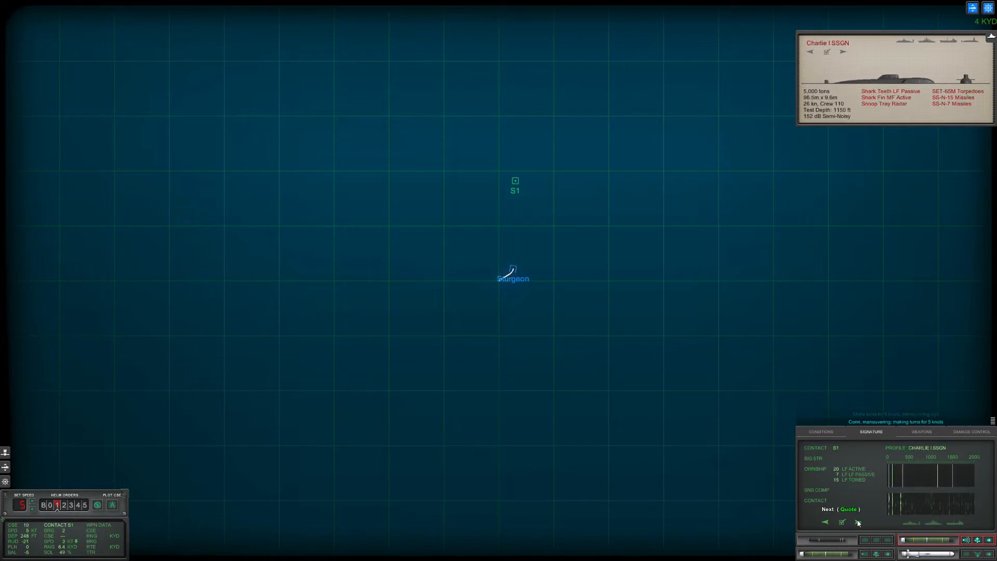
click(858, 521)
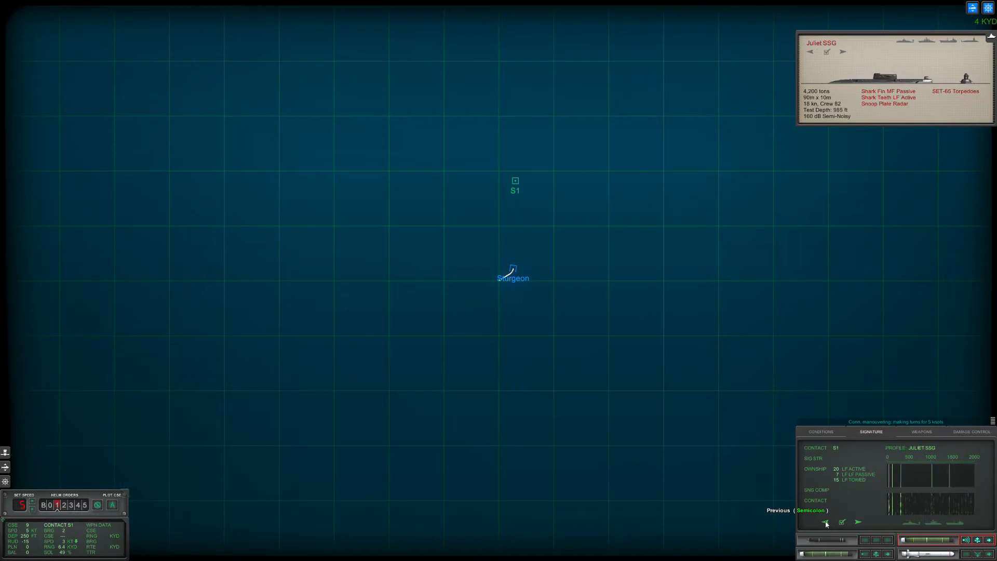
click(857, 522)
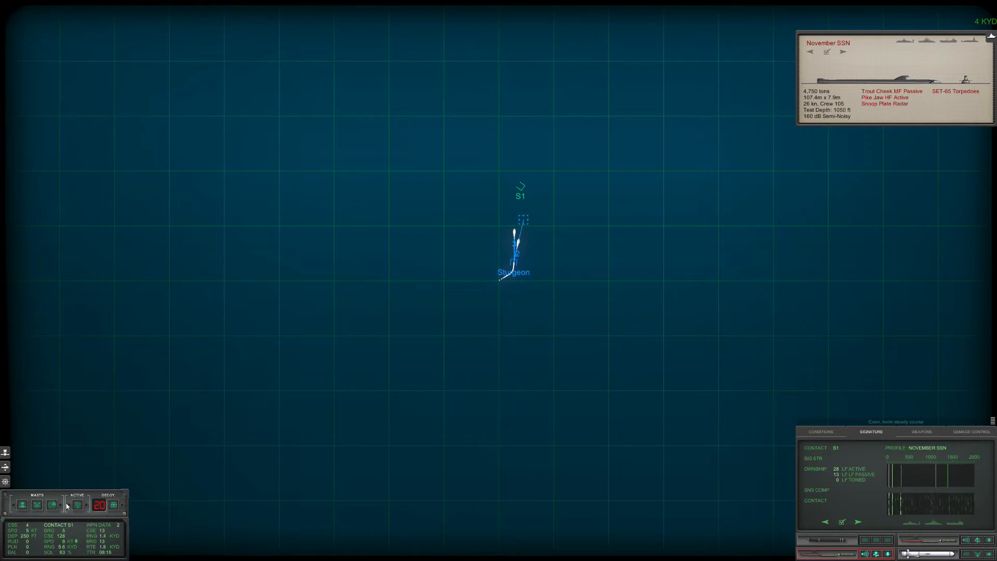
mouse_move(78, 504)
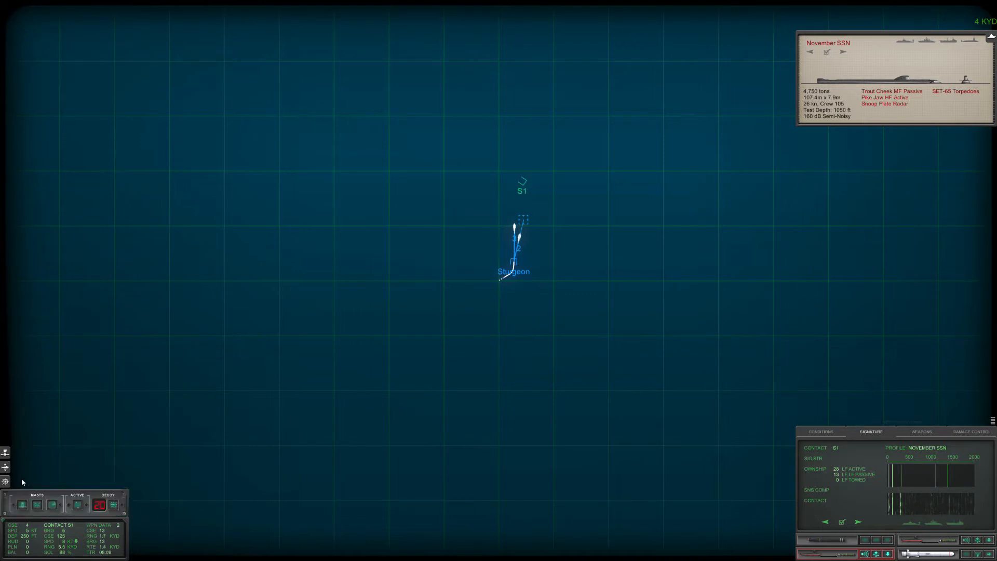
Ping active sonar to classify S1 Juliet and S2 Romeo, then show loaded weapons and wire guidance.
click(52, 505)
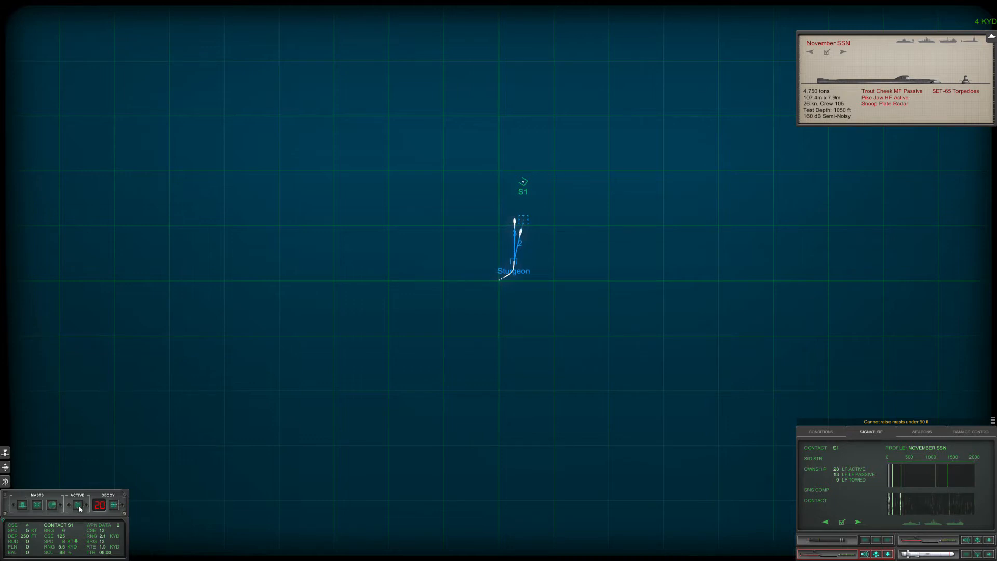
click(79, 505)
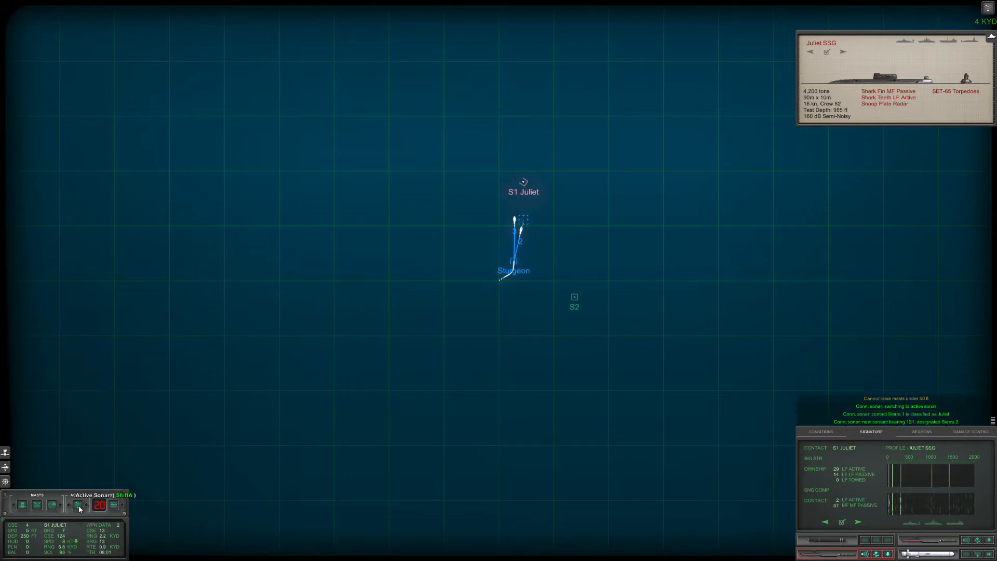
click(78, 506)
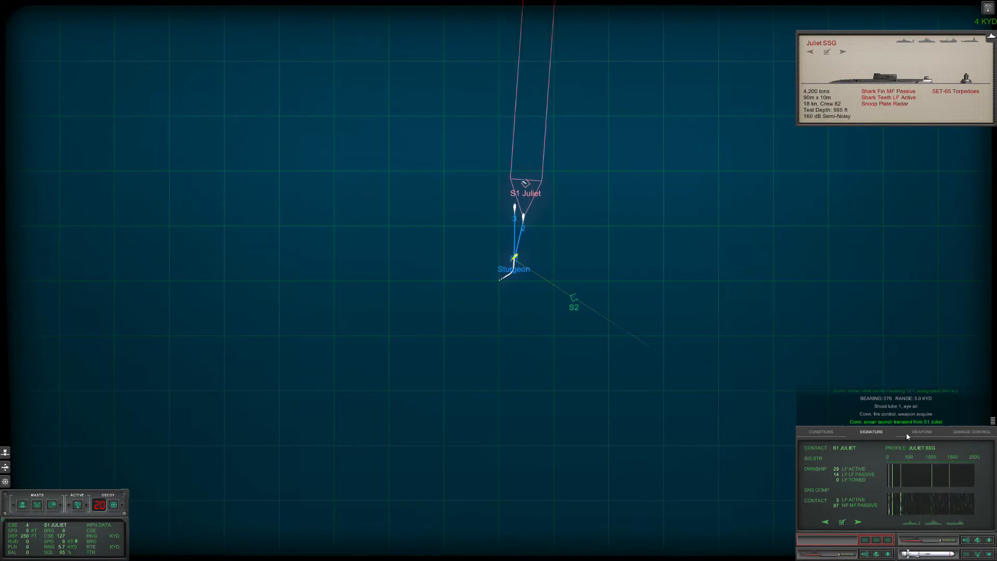
click(922, 432)
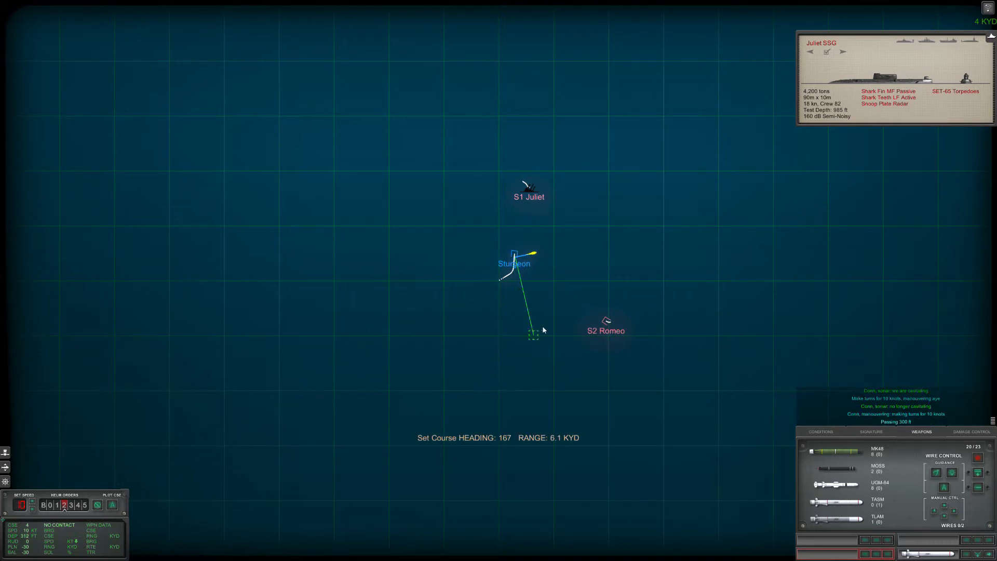
Confirm Sturgeon's new southward course, coming right toward 141 away from the Juliet.
click(534, 335)
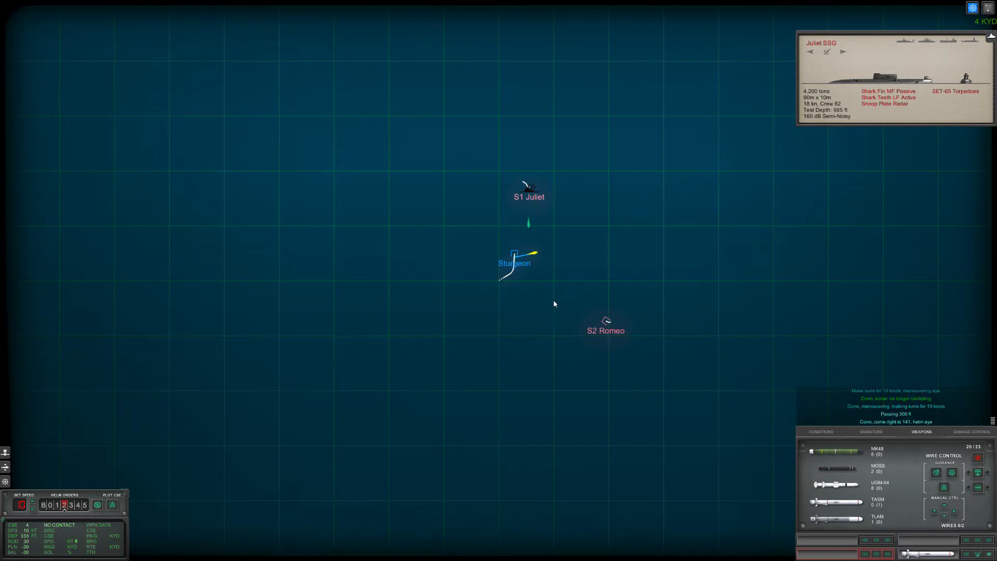
mouse_move(5, 469)
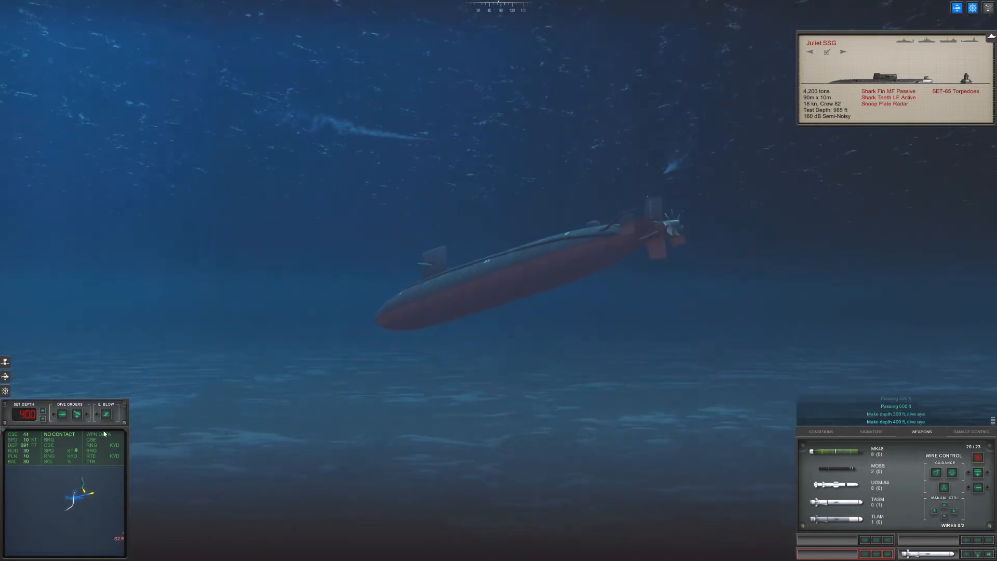
mouse_move(259, 437)
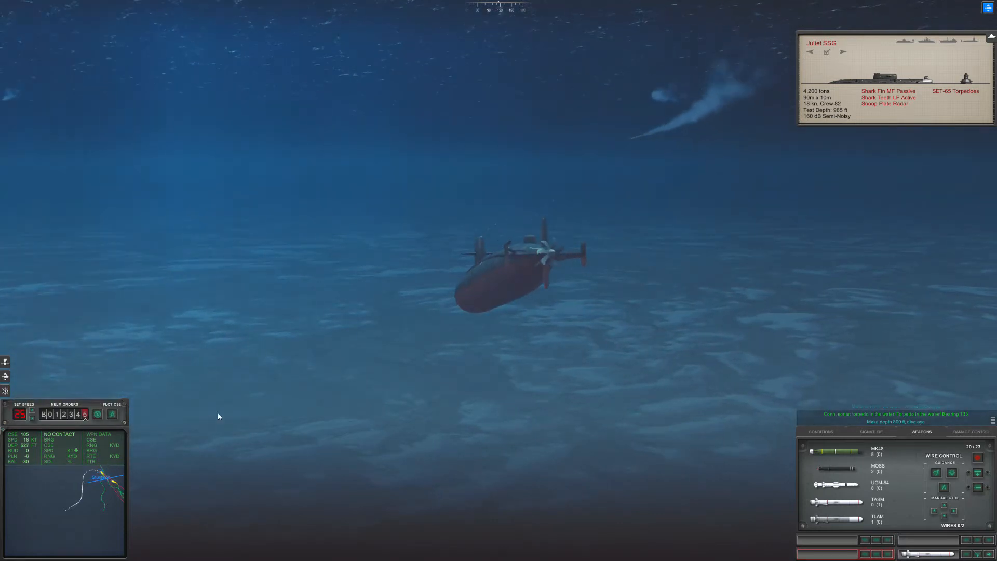
mouse_move(302, 415)
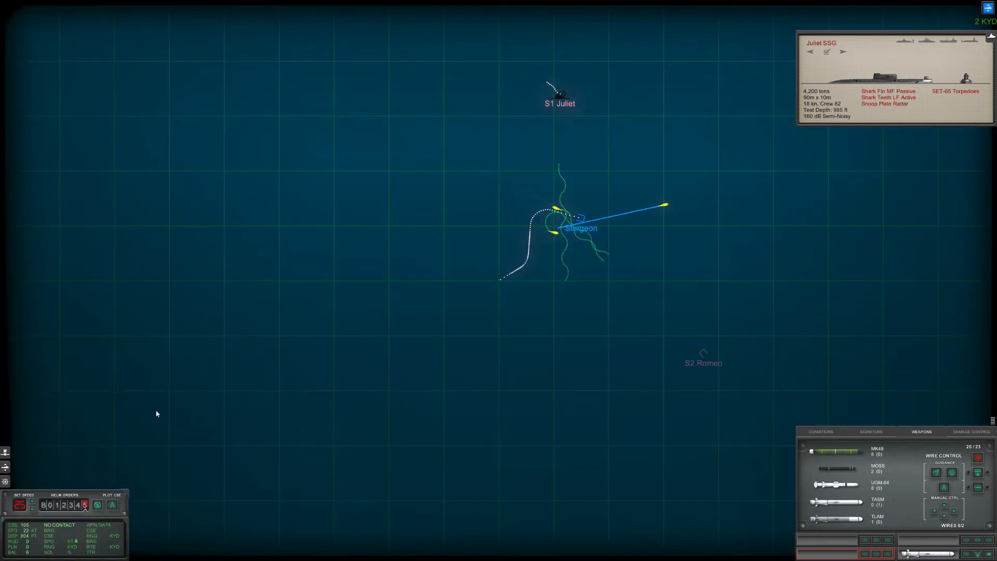
Plot a new southeast course near heading 126 for Sturgeon.
click(112, 505)
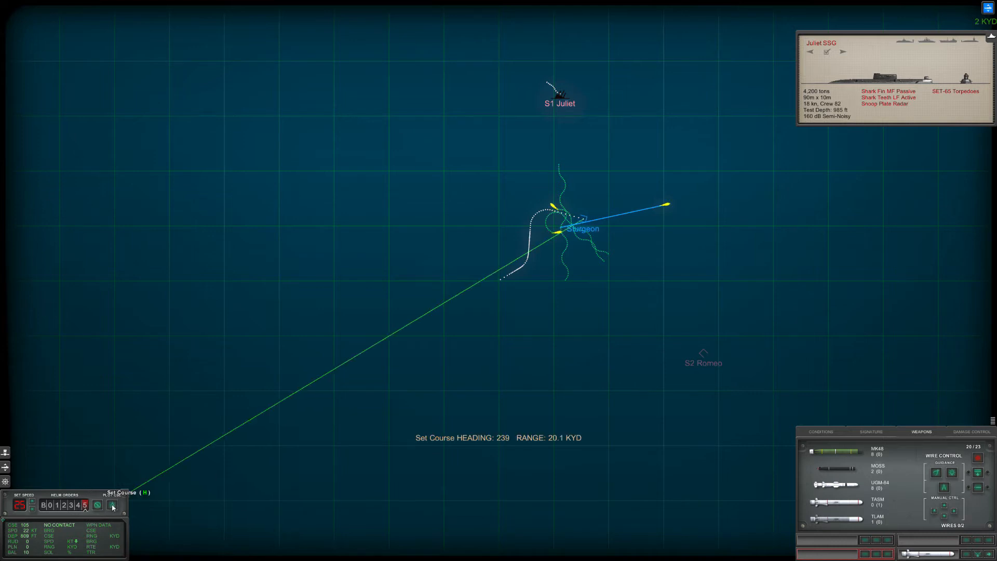
click(671, 281)
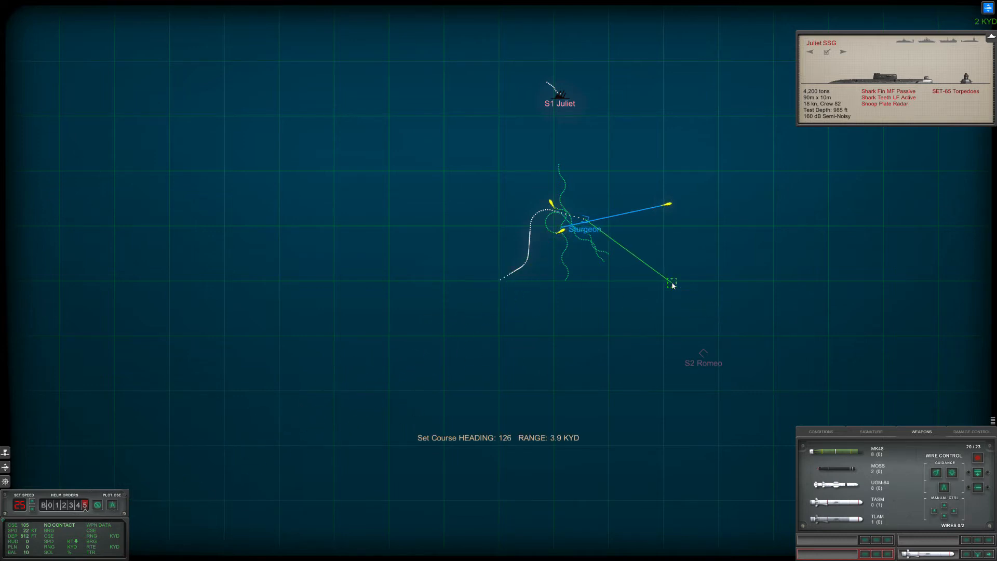
click(671, 282)
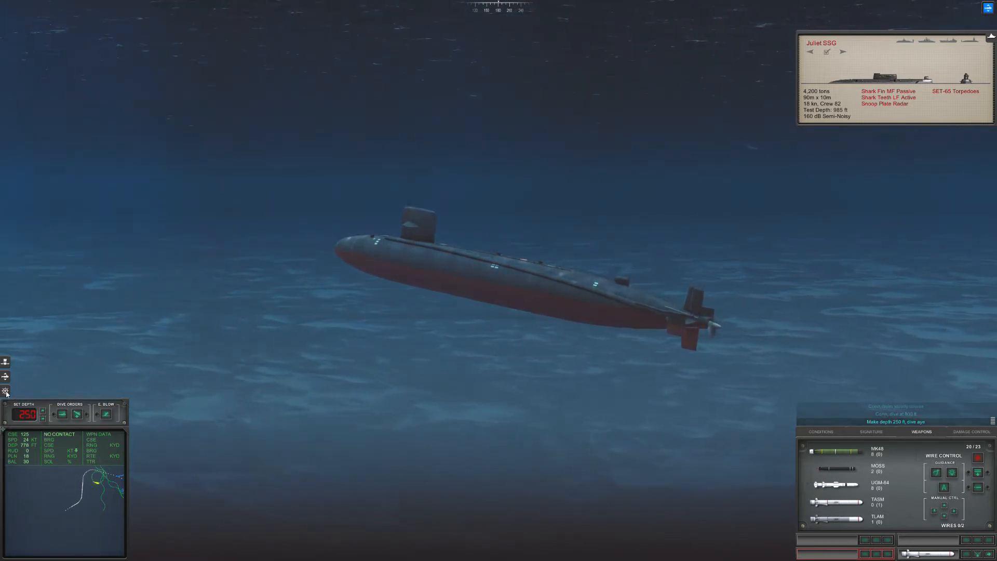
click(6, 376)
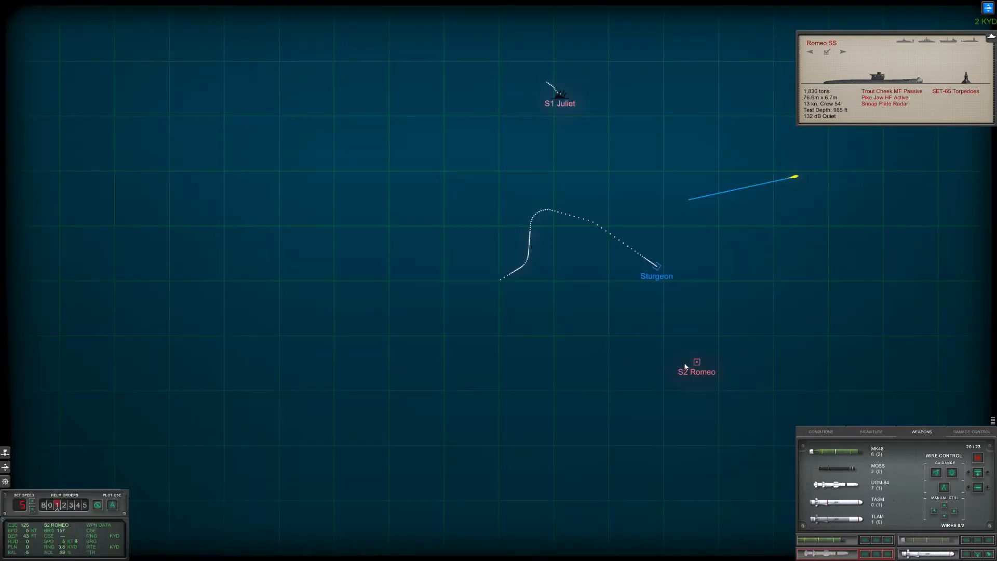
mouse_move(90, 430)
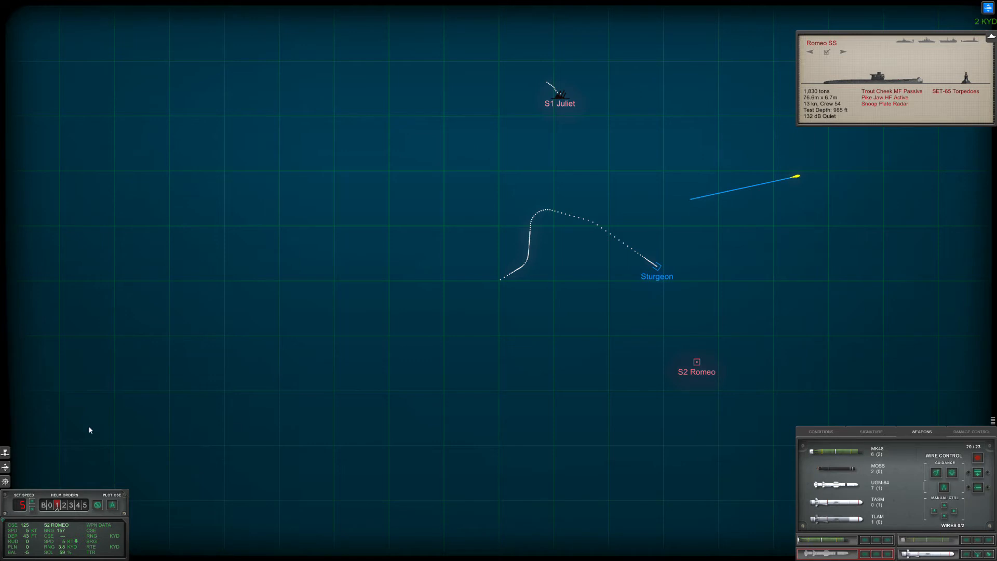
mouse_move(690, 427)
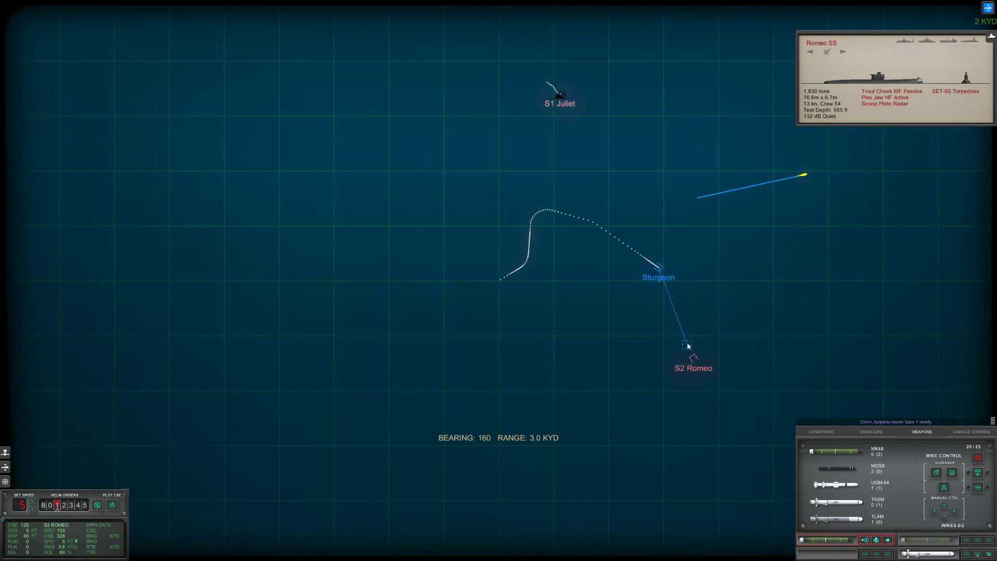
Fire a torpedo at S2 Romeo and plot a right turn toward 169.
click(887, 539)
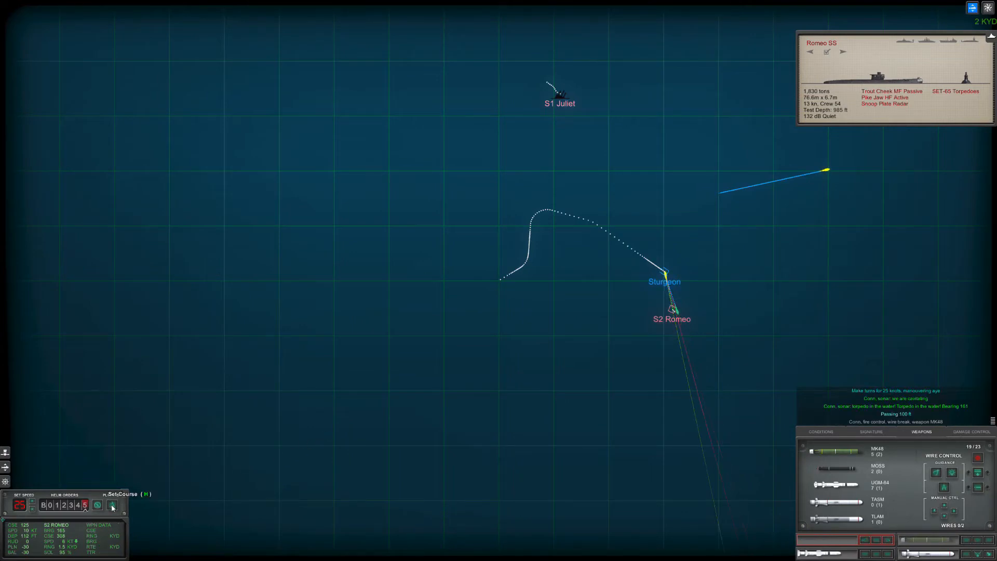
click(682, 373)
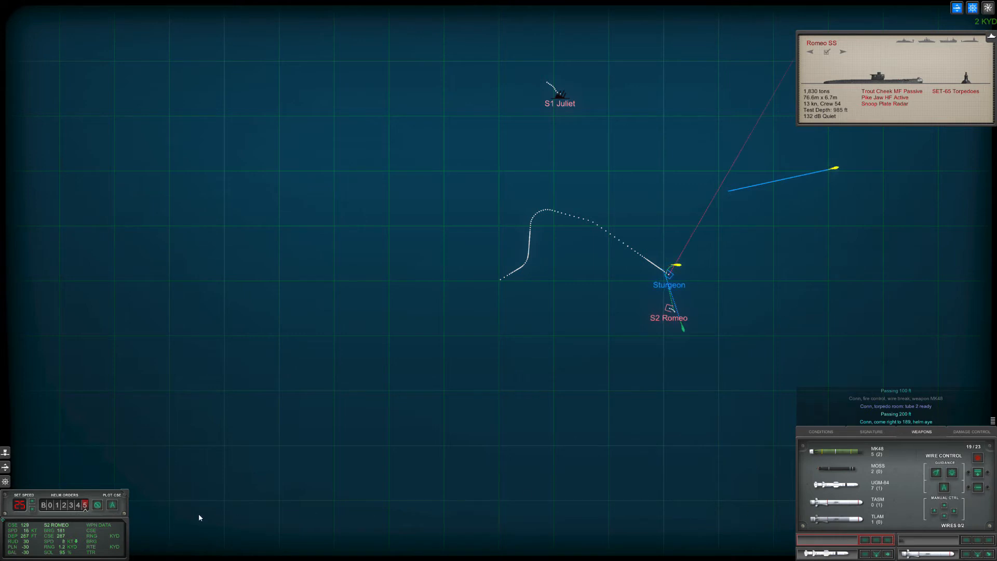
mouse_move(604, 399)
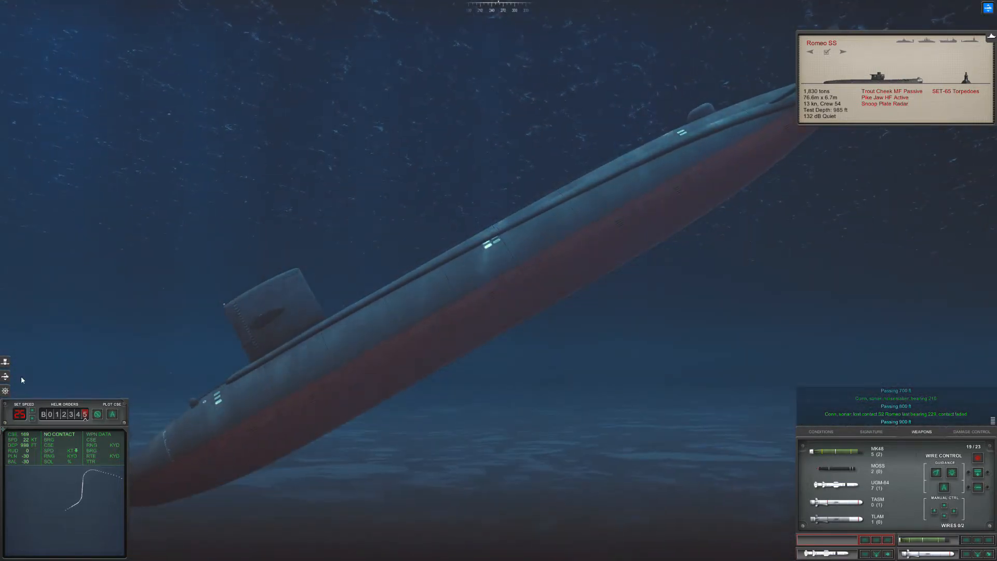
mouse_move(5, 376)
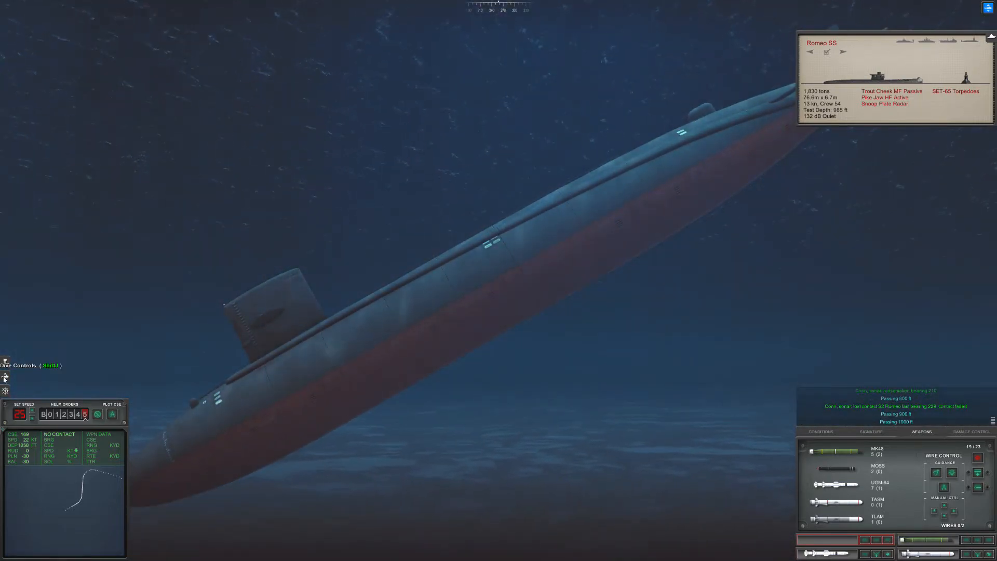
Switch to the dive controls as Sturgeon descends past 1,000 ft.
click(5, 362)
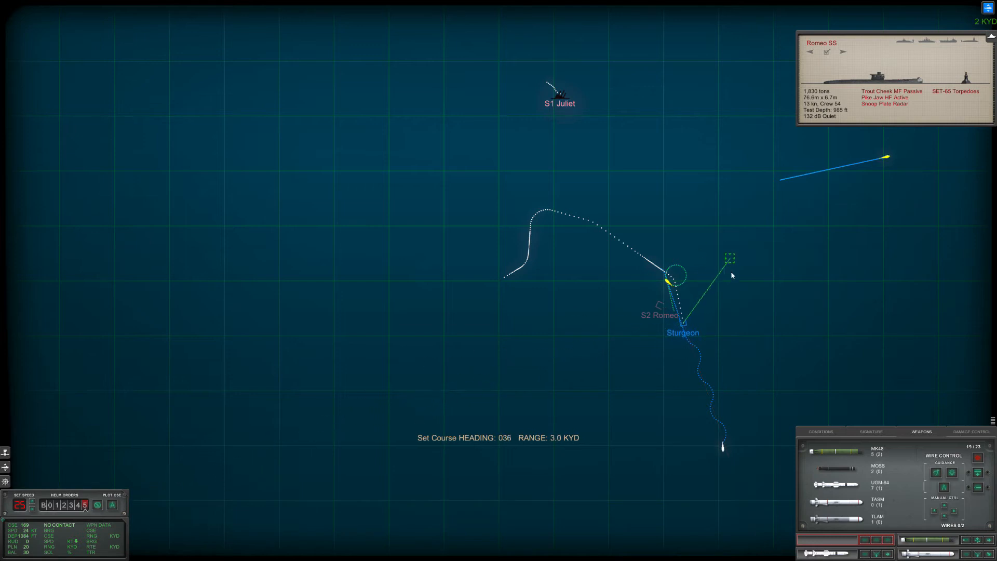
View the Romeo SS contact from the external underwater camera.
click(731, 260)
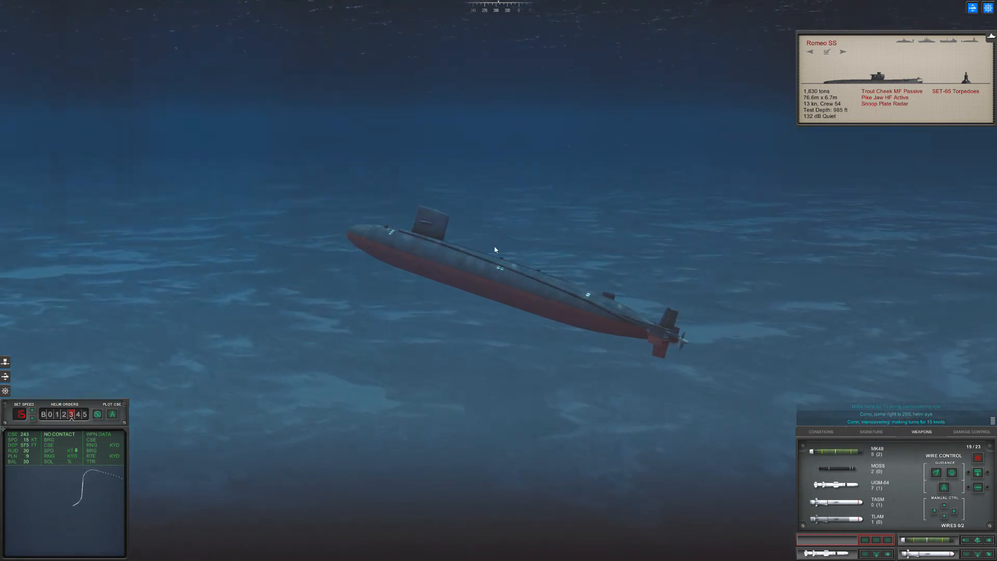
mouse_move(297, 195)
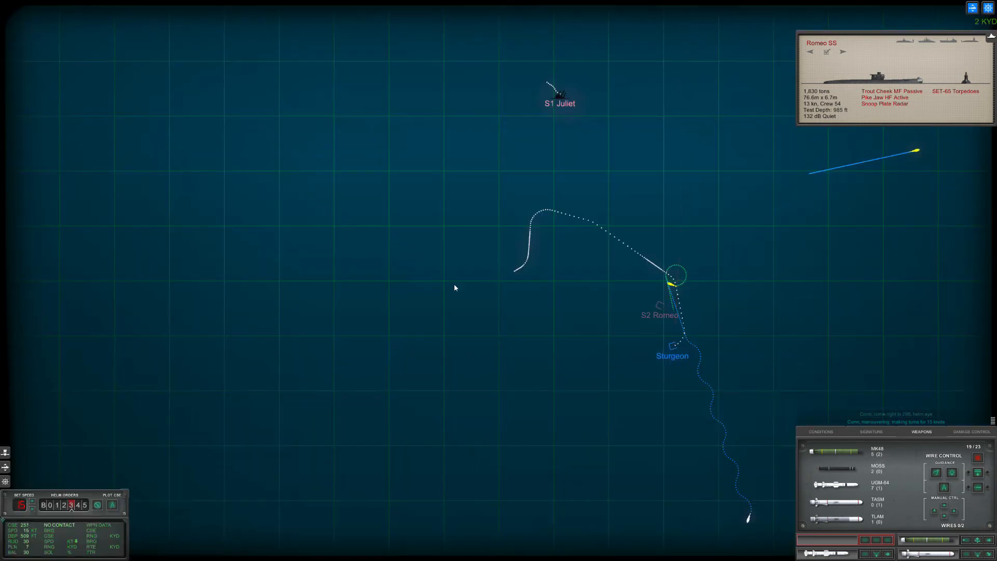
mouse_move(630, 396)
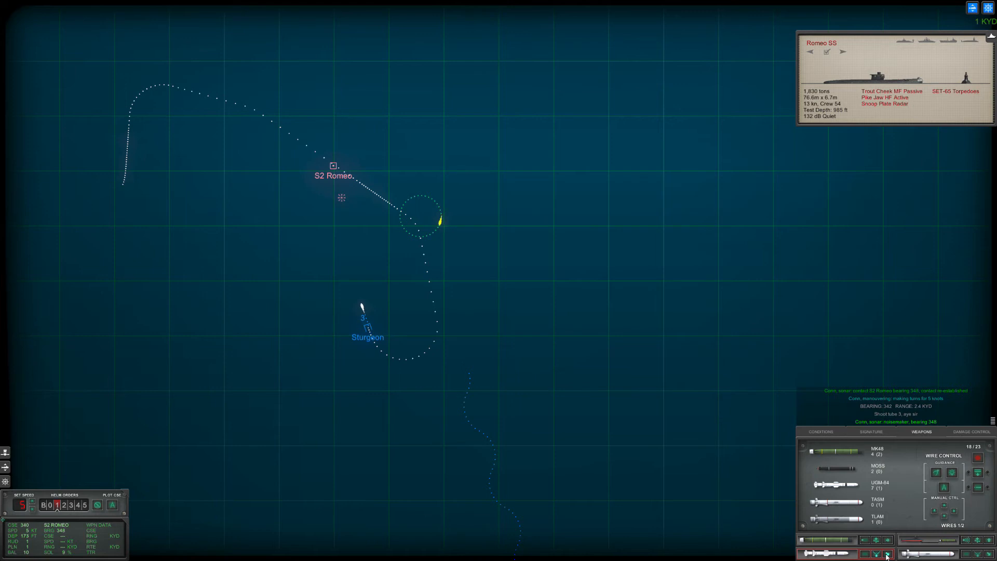
Go active on sonar, order depth 50 ft and fire a second Mk48 at S2 Romeo.
click(334, 181)
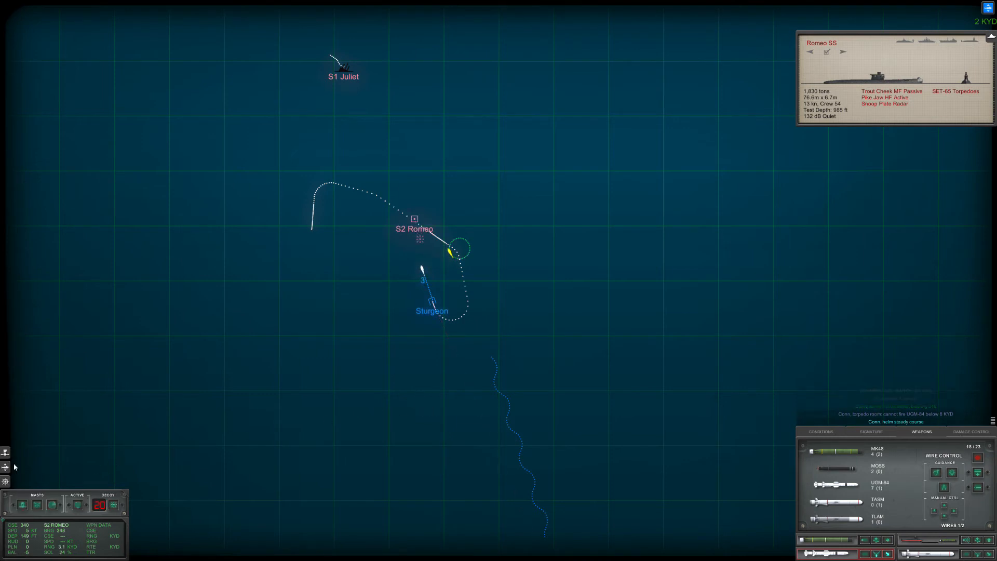
click(52, 505)
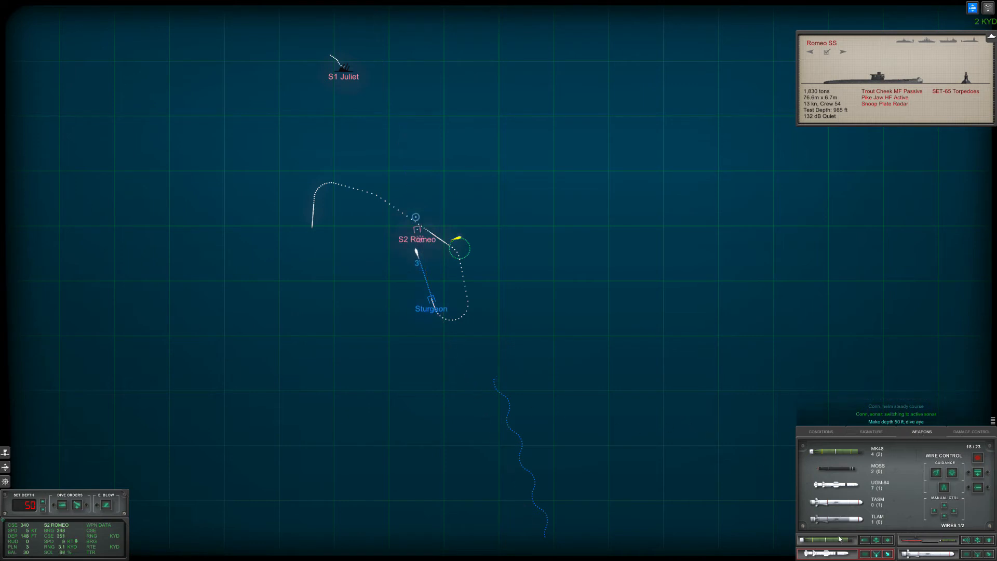
click(877, 539)
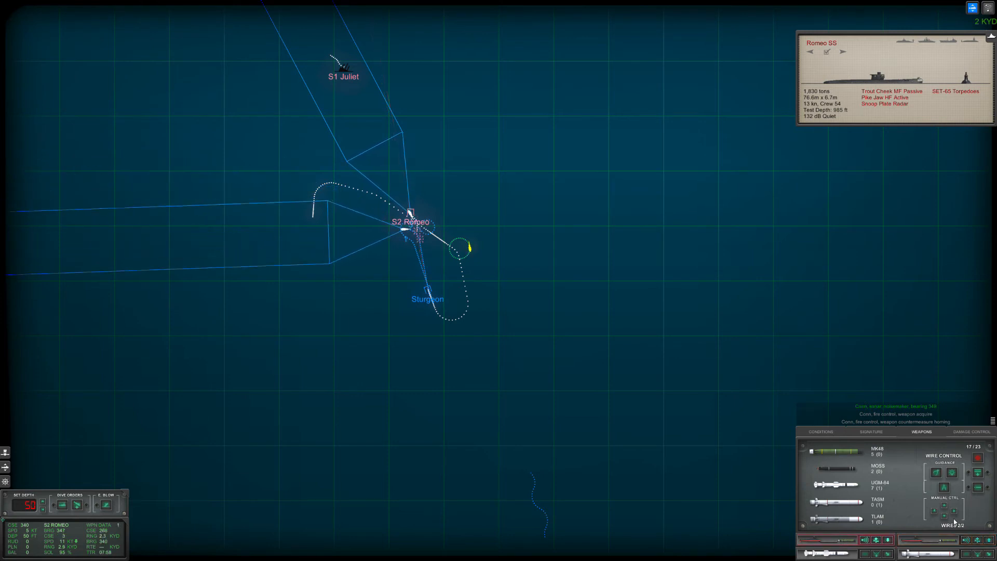
Cut the wire to the spent torpedo before turning south onto course 173.
click(945, 512)
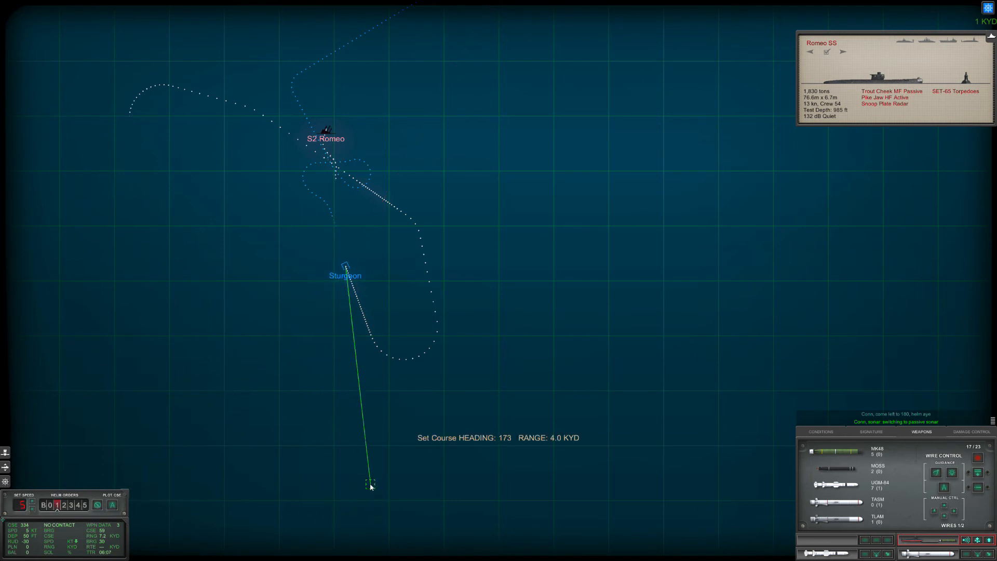
click(371, 483)
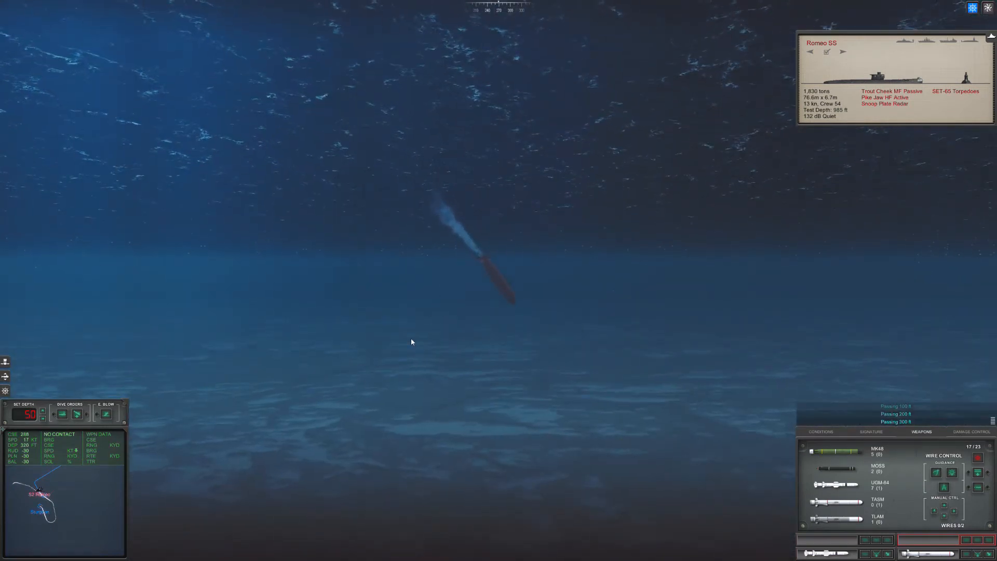
mouse_move(324, 371)
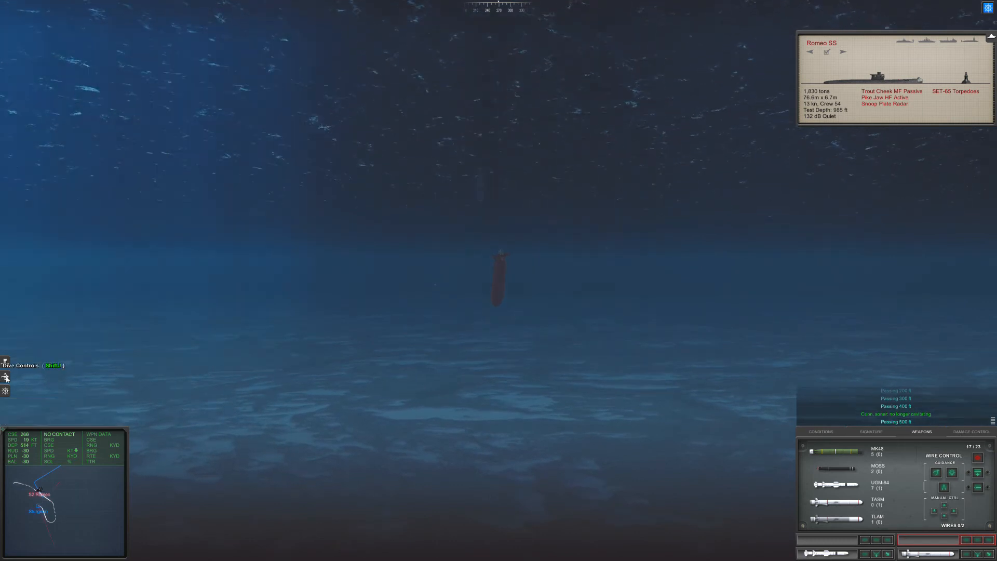
Bring up Dive Controls while Sturgeon descends past 500 ft and the Romeo sinks.
click(5, 377)
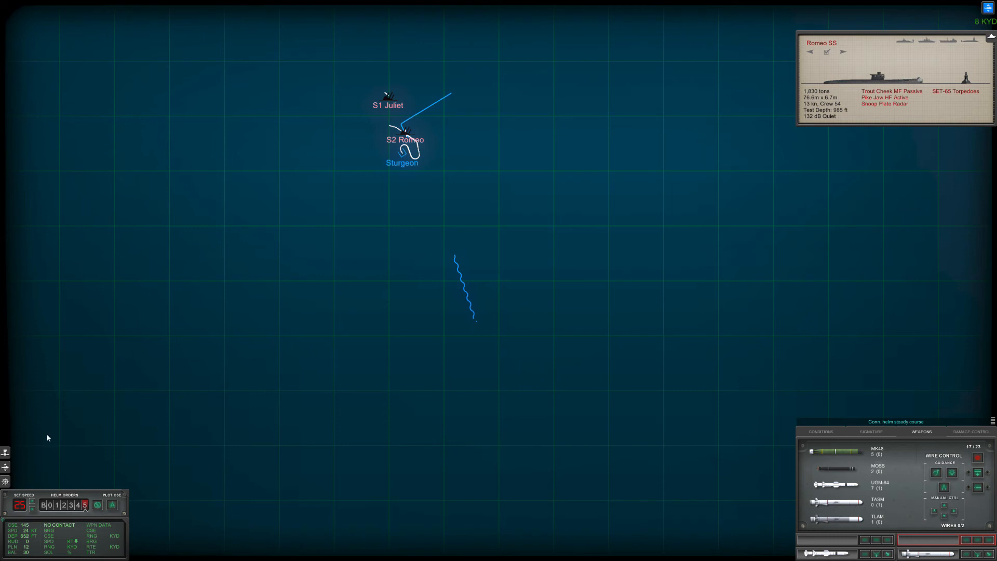
Order Sturgeon up to 45 ft, then return to the speed and helm controls.
click(5, 468)
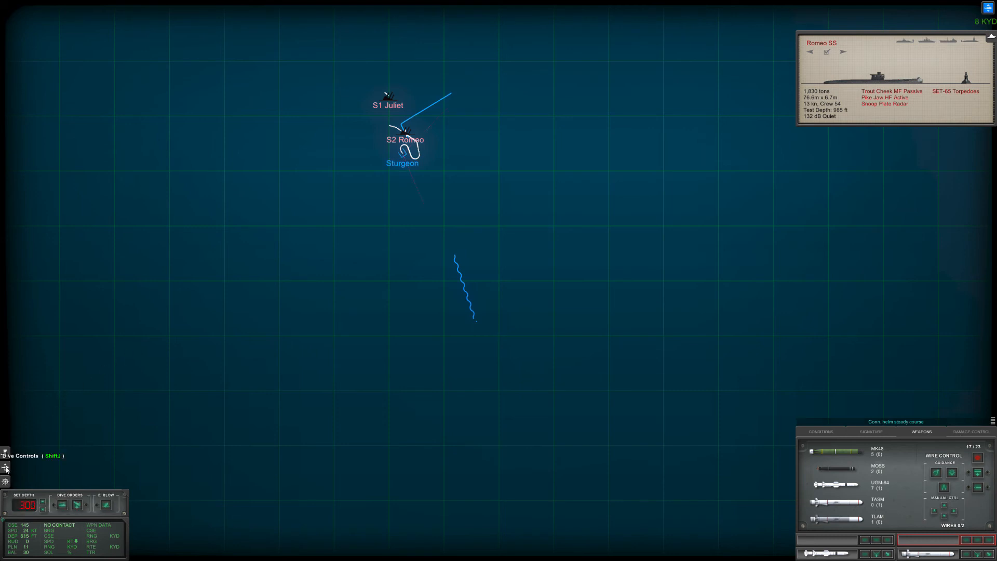
click(28, 505)
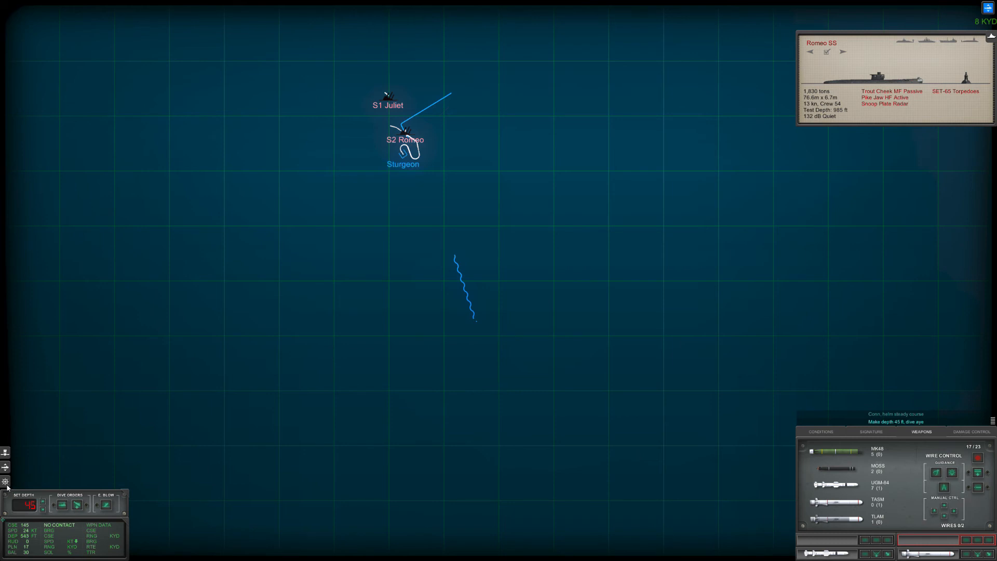
click(6, 480)
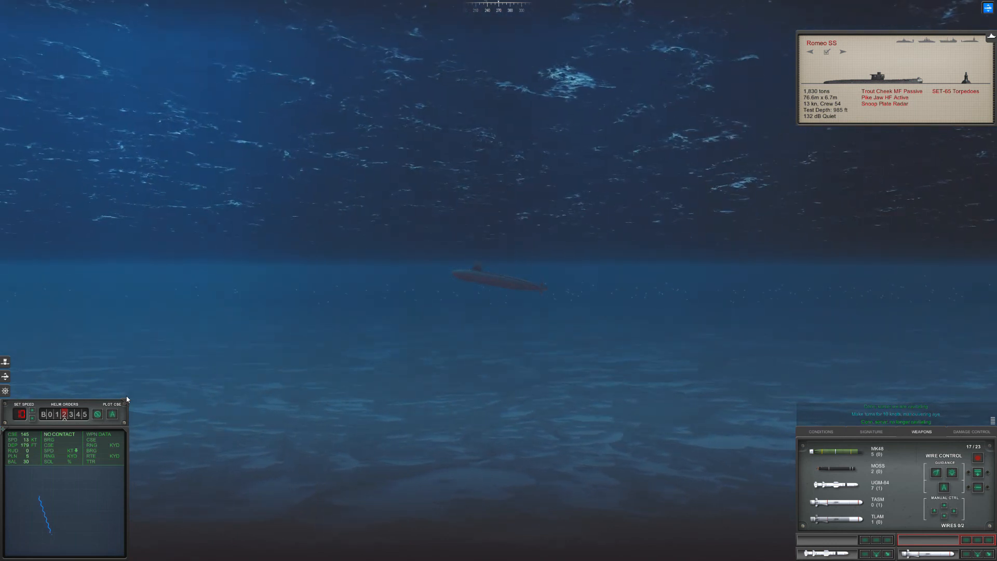
mouse_move(106, 311)
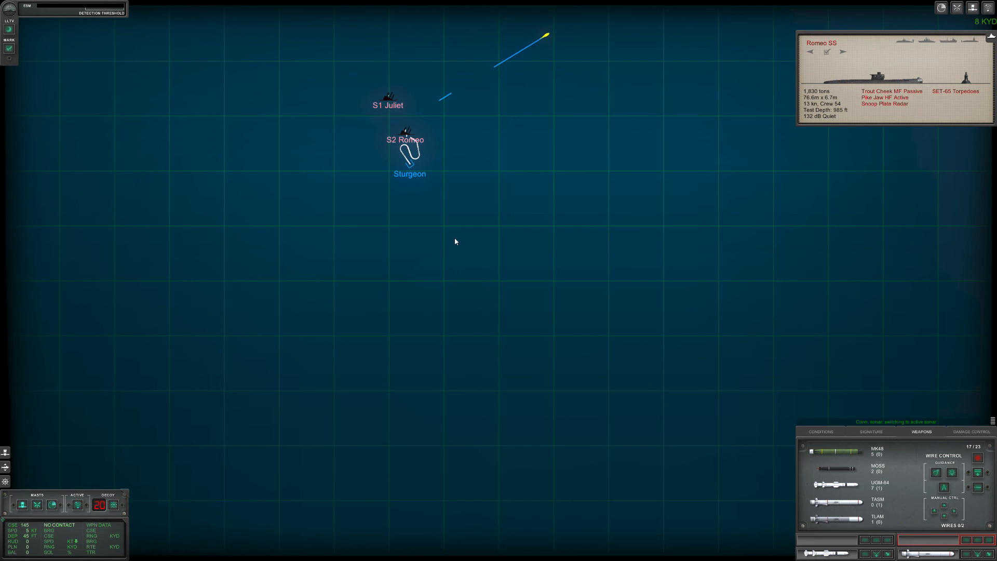
mouse_move(441, 241)
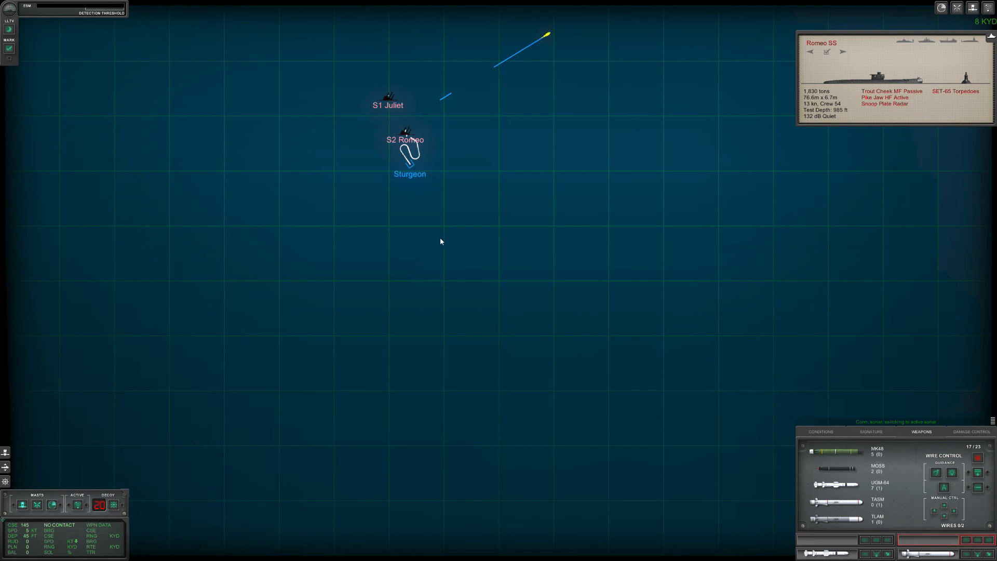
mouse_move(760, 362)
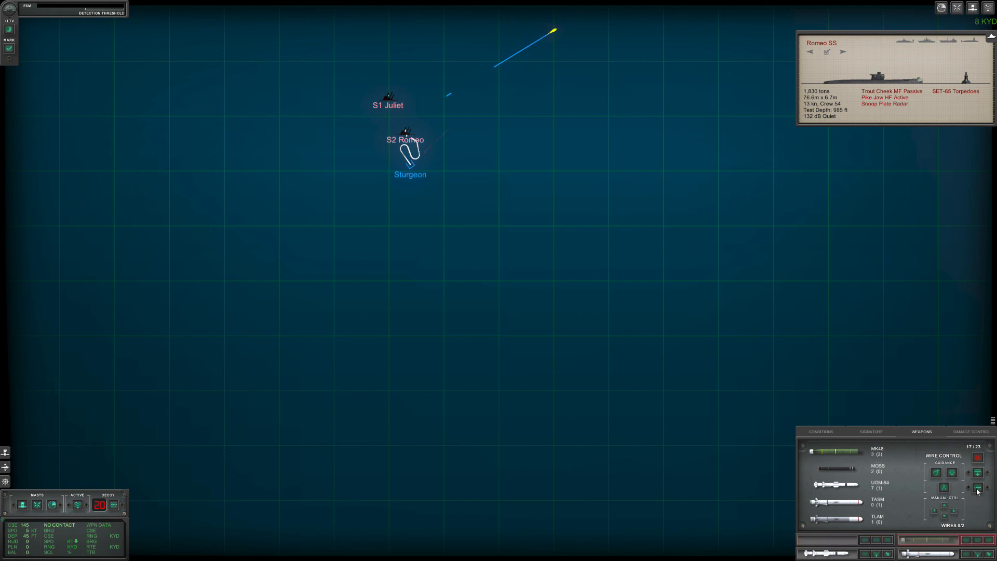
mouse_move(390, 201)
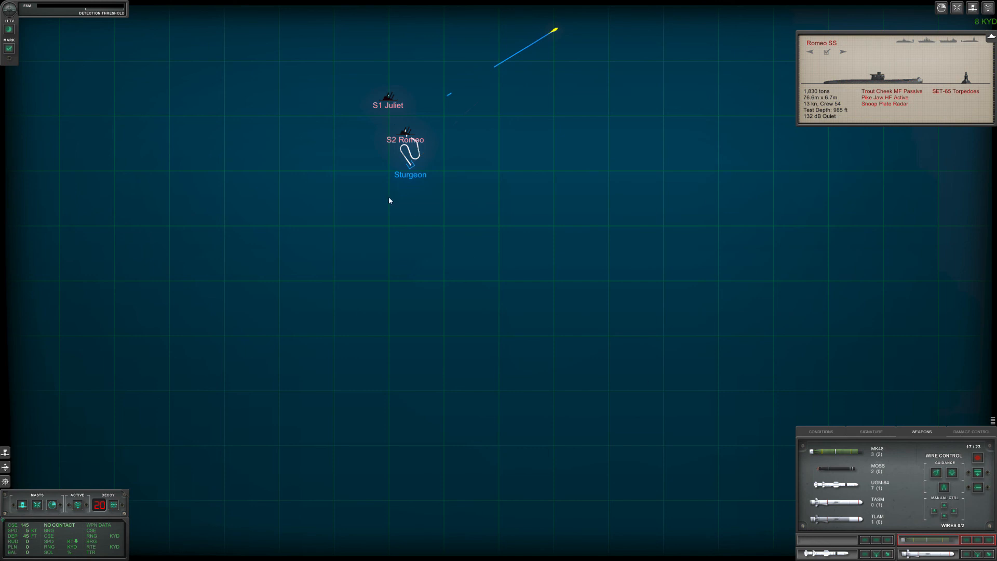